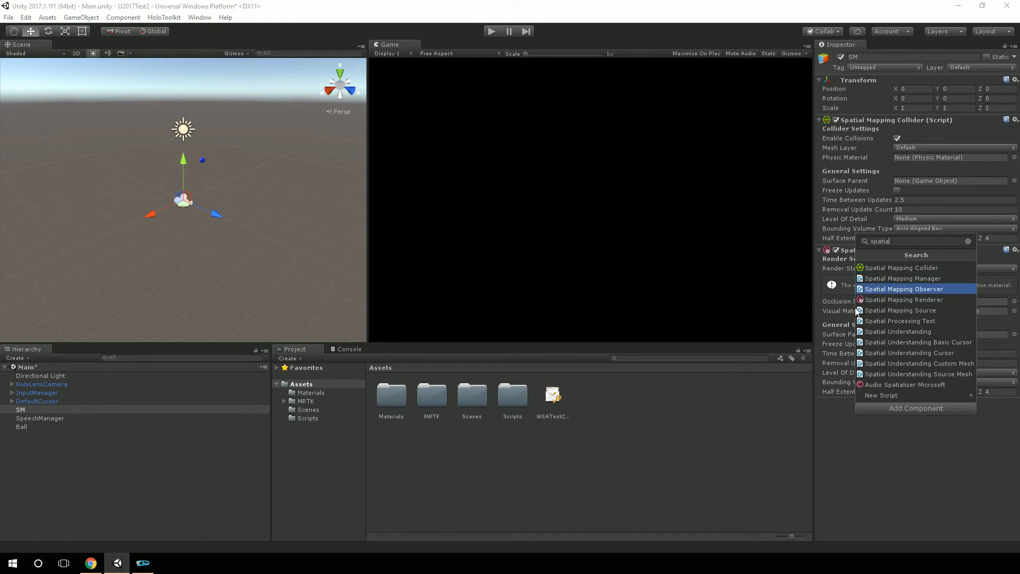
Add the built-in Spatial Mapping Renderer component to the SM object
{"action": "left_click", "coordinate": [906, 299]}
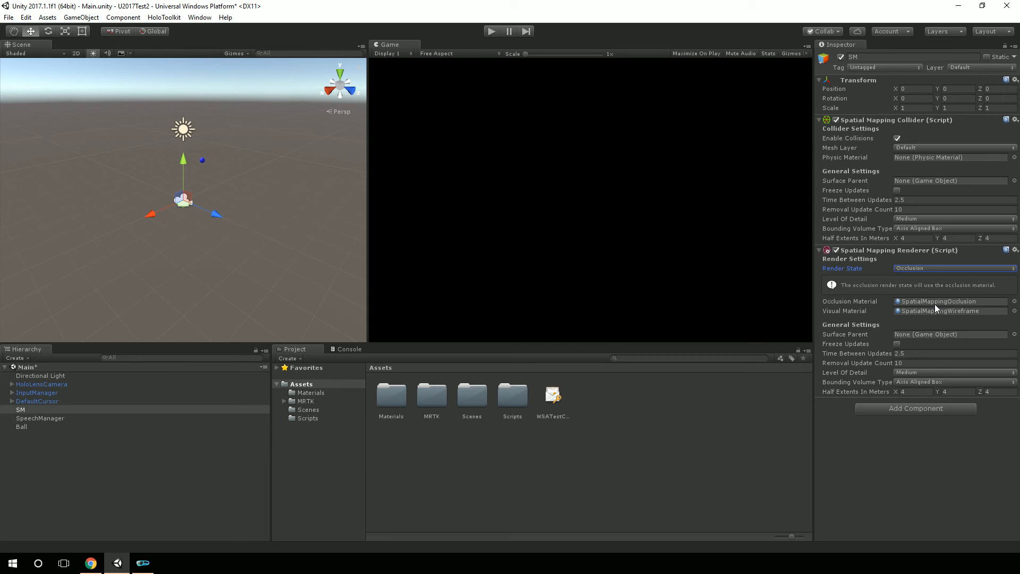
{"action": "type", "text": "spatialmap"}
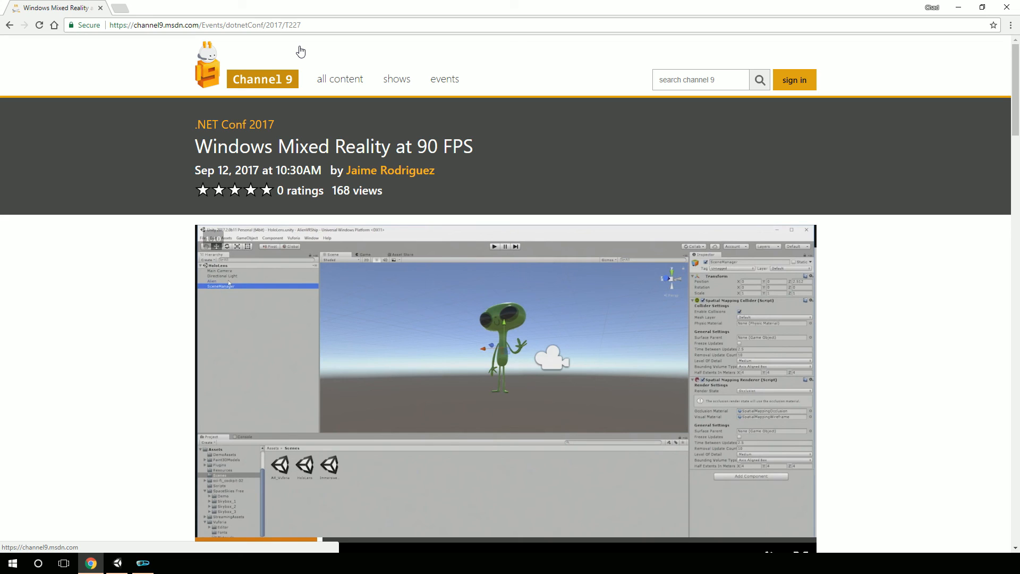
Scroll the Channel 9 page until the Windows Mixed Reality at 90 FPS video is fully visible
{"action": "scroll", "scroll_direction": "down", "scroll_amount": 3}
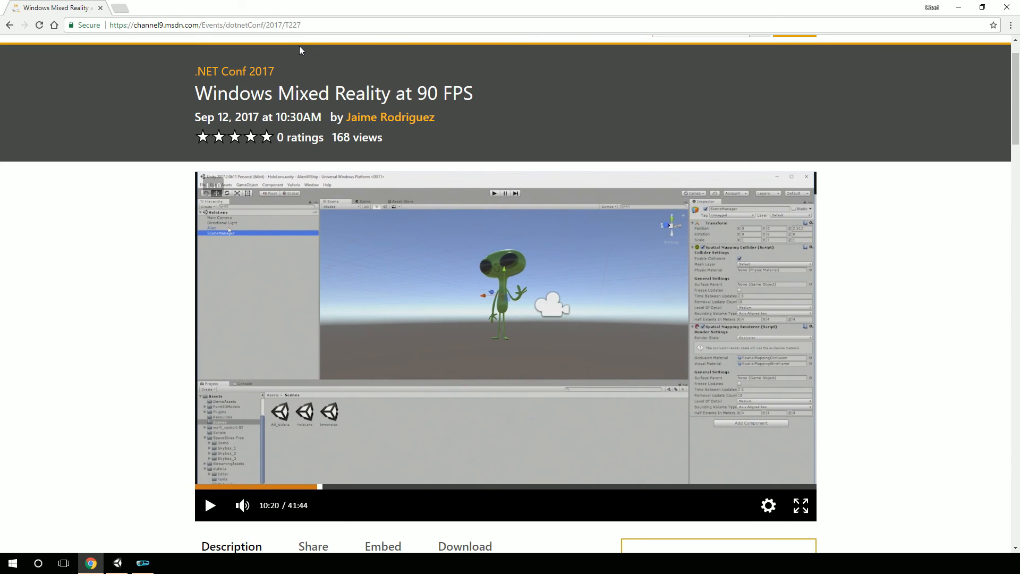